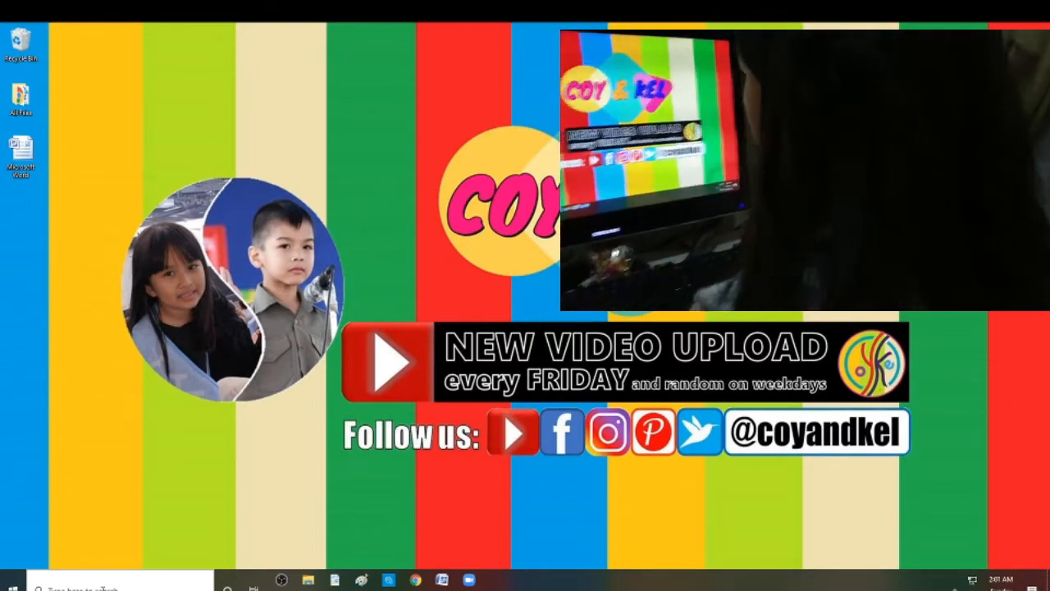
Step: Launch Microsoft Word 2007 from the taskbar to a new blank document
left_click(13, 584)
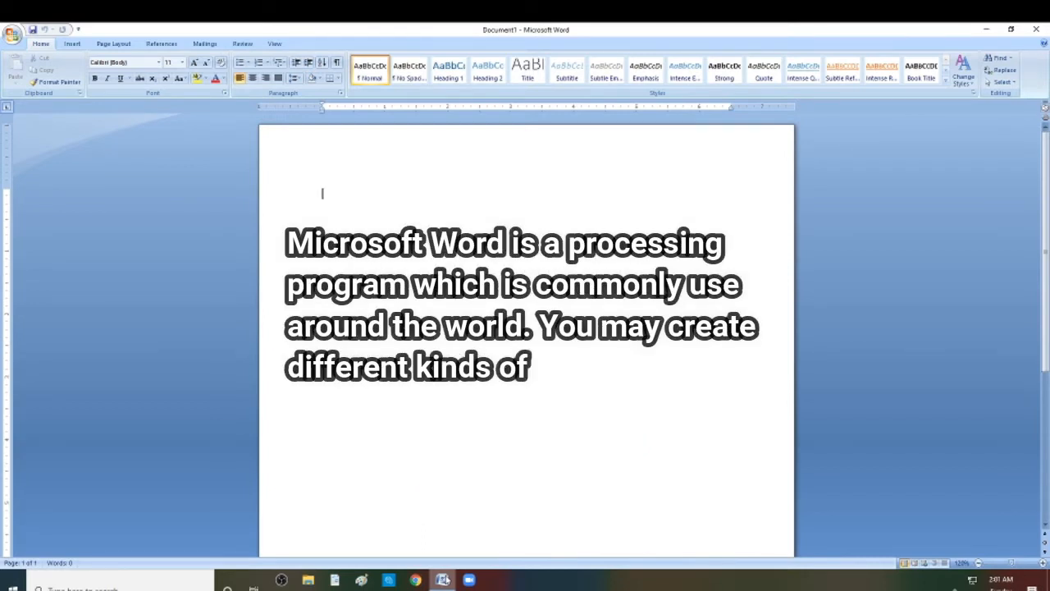
type("text documents through the program.")
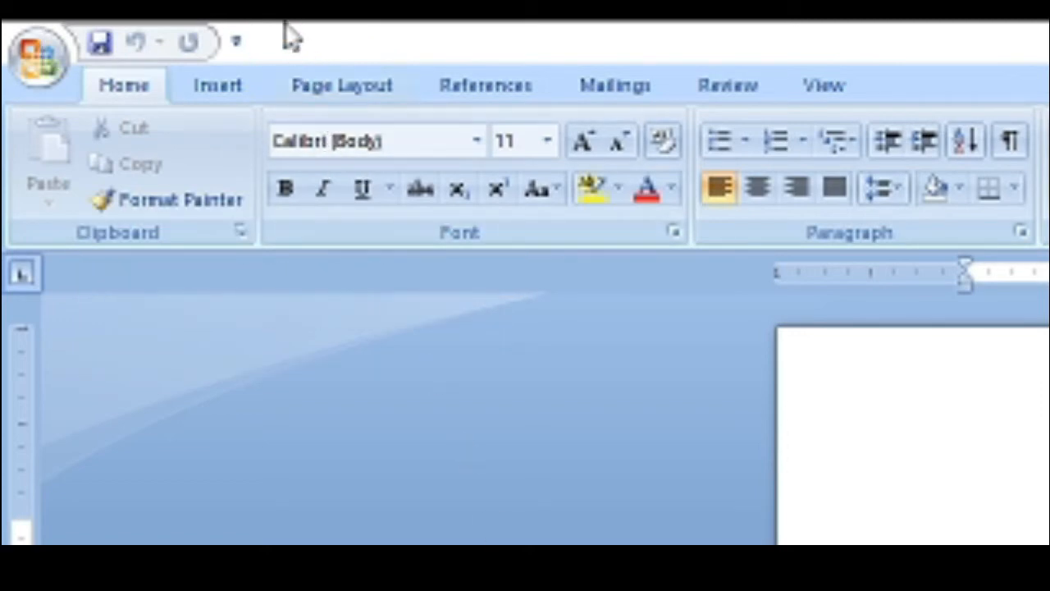
mouse_move(194, 46)
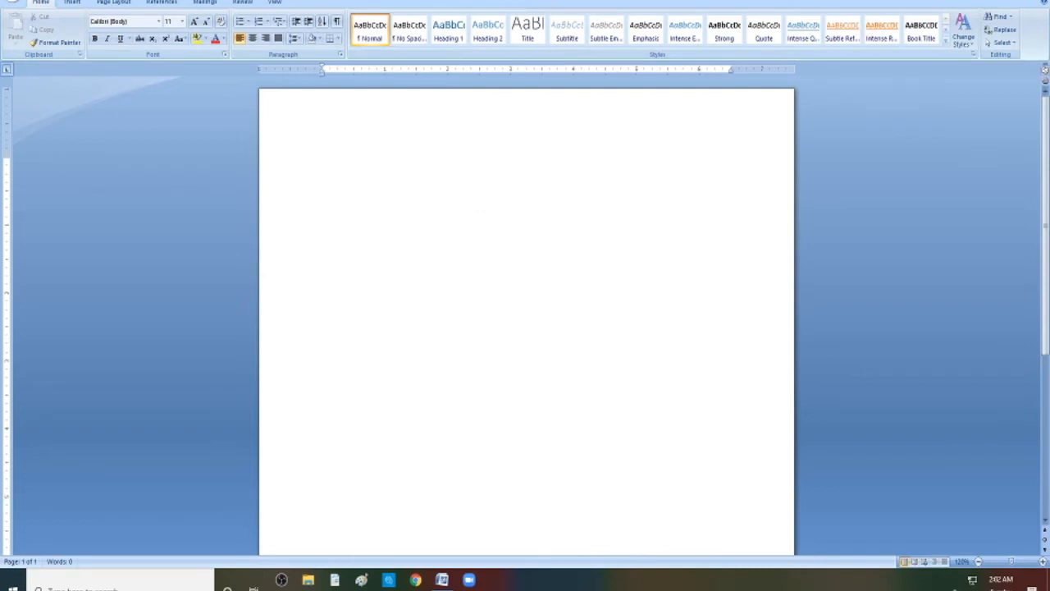
left_click(322, 162)
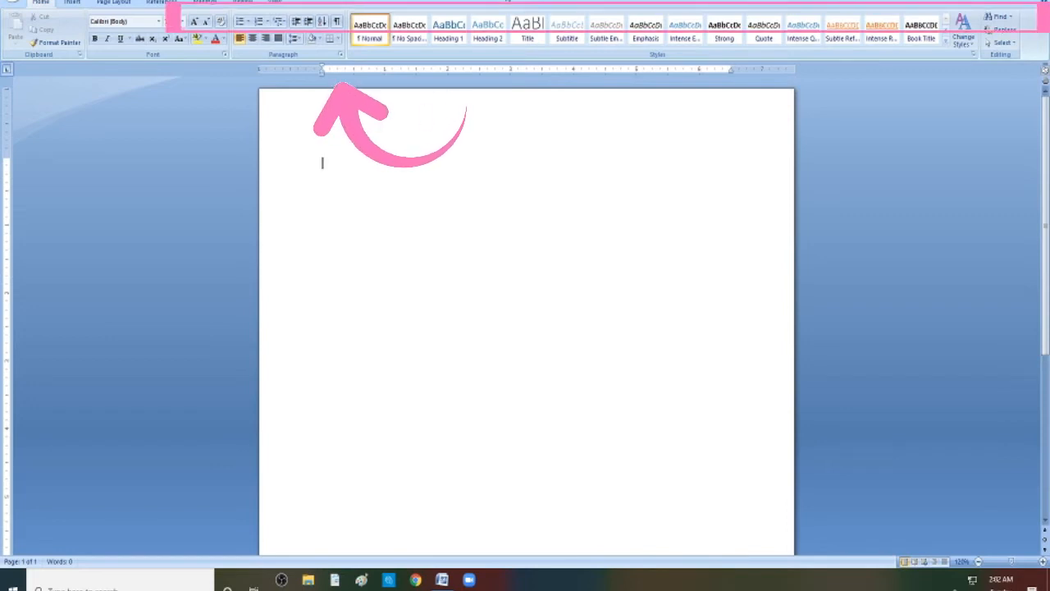
left_click(527, 30)
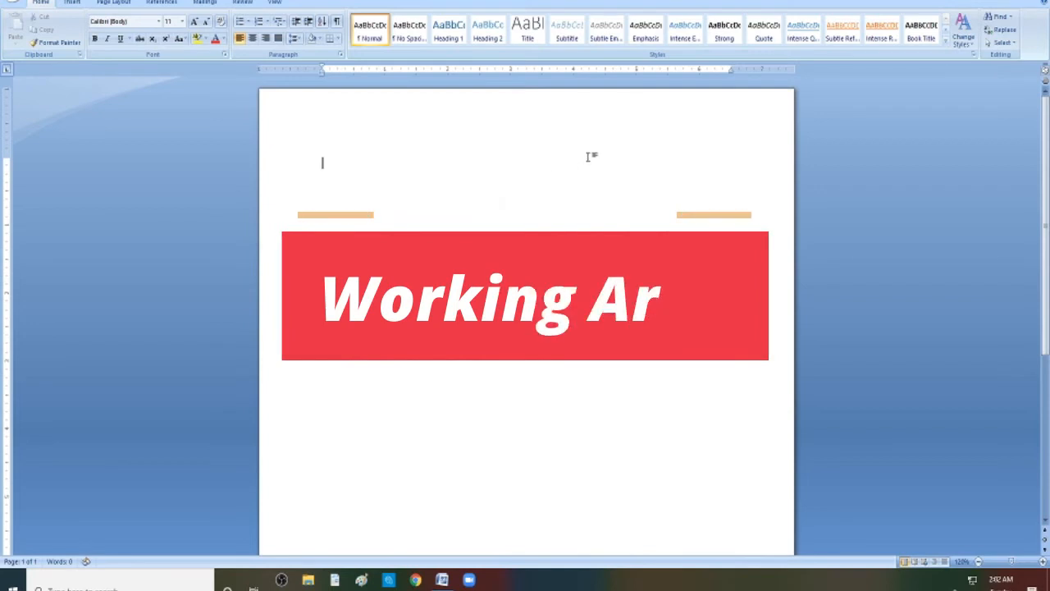
type("ea")
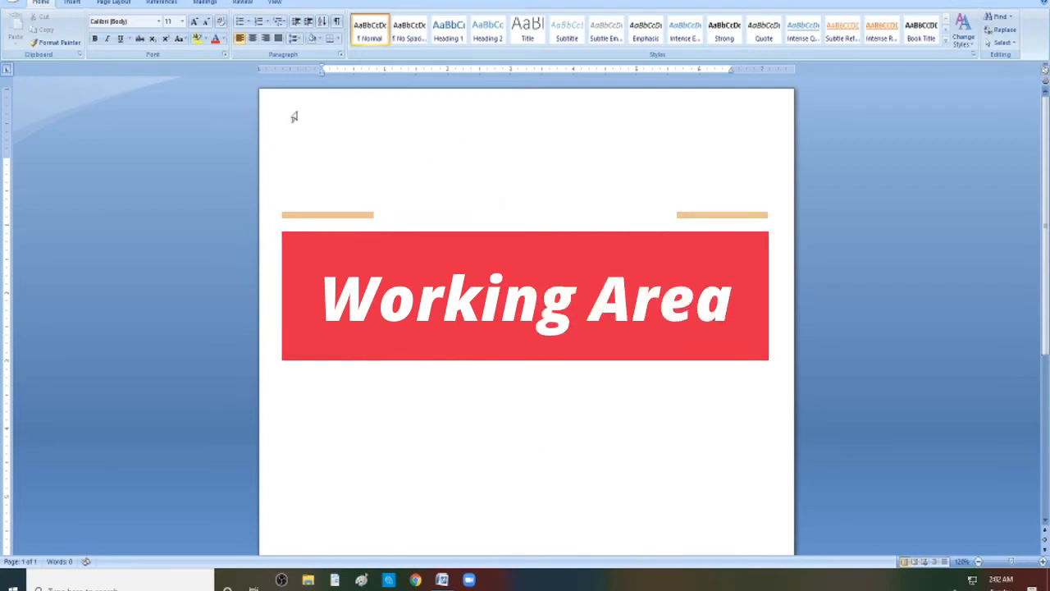